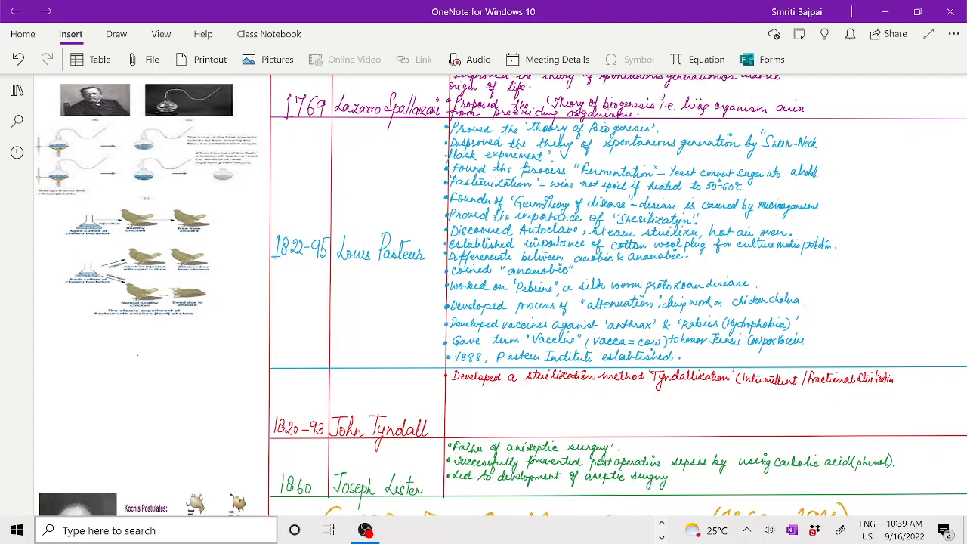
pyautogui.scroll(-3)
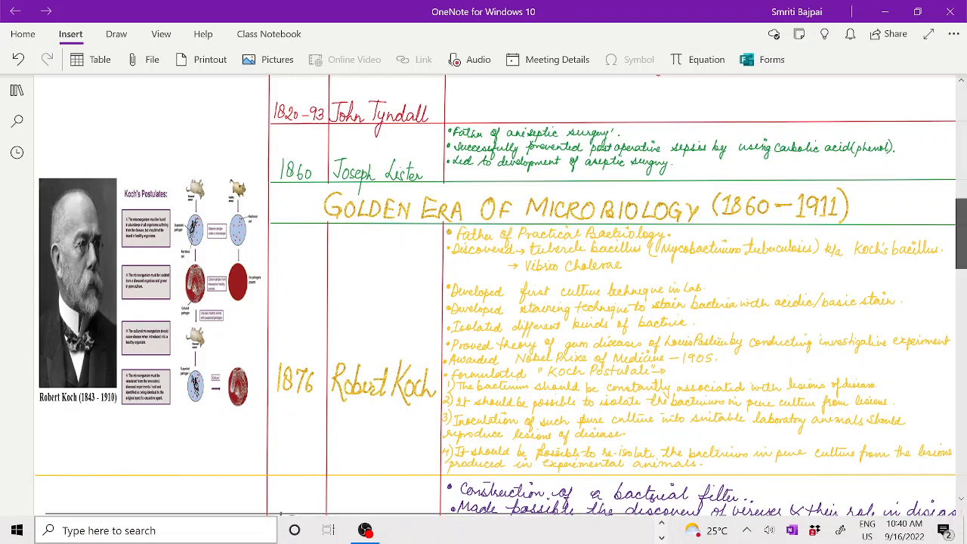
pyautogui.scroll(-3)
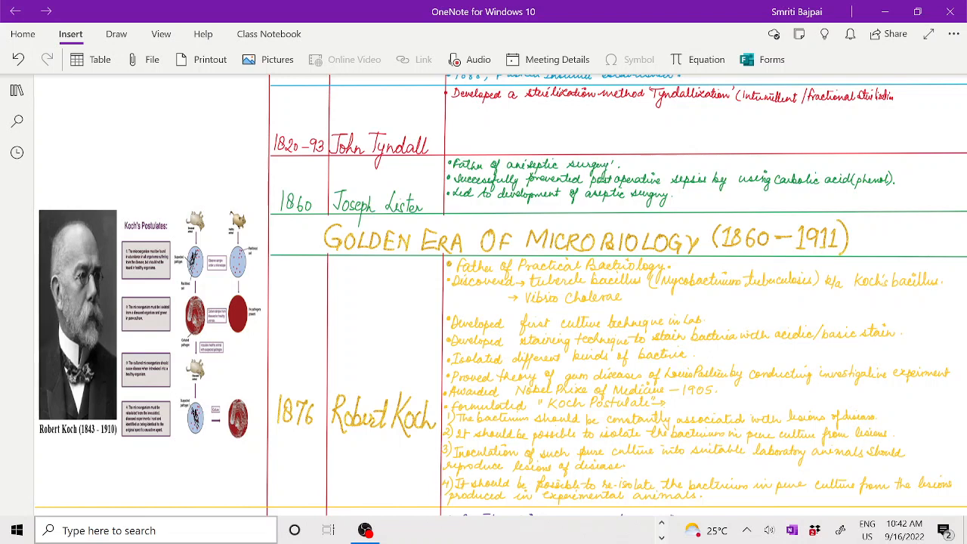
pyautogui.scroll(-3)
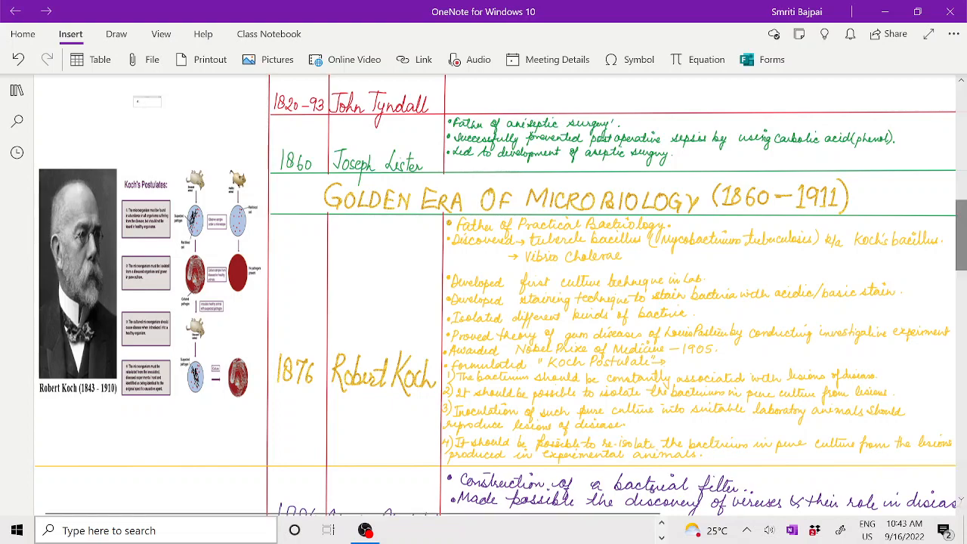
pyautogui.scroll(-3)
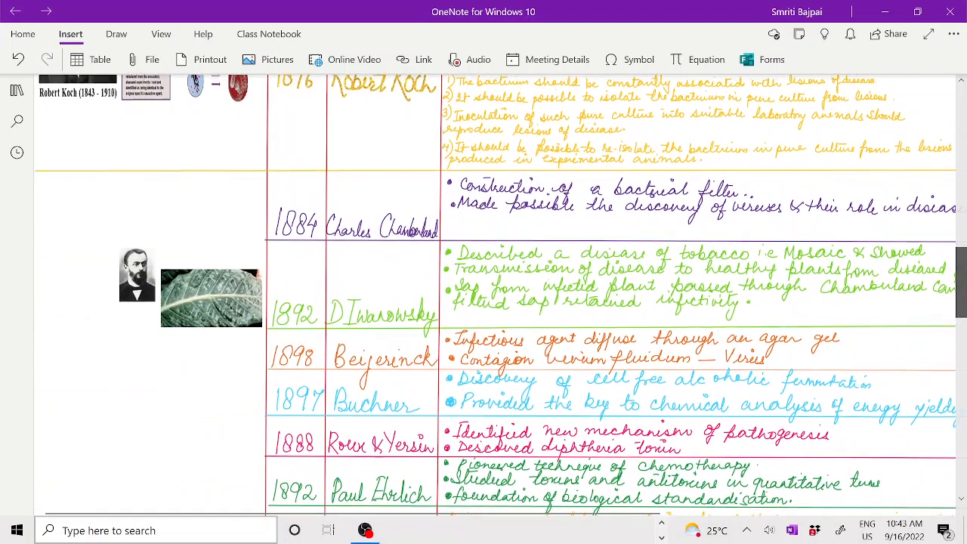
pyautogui.scroll(-3)
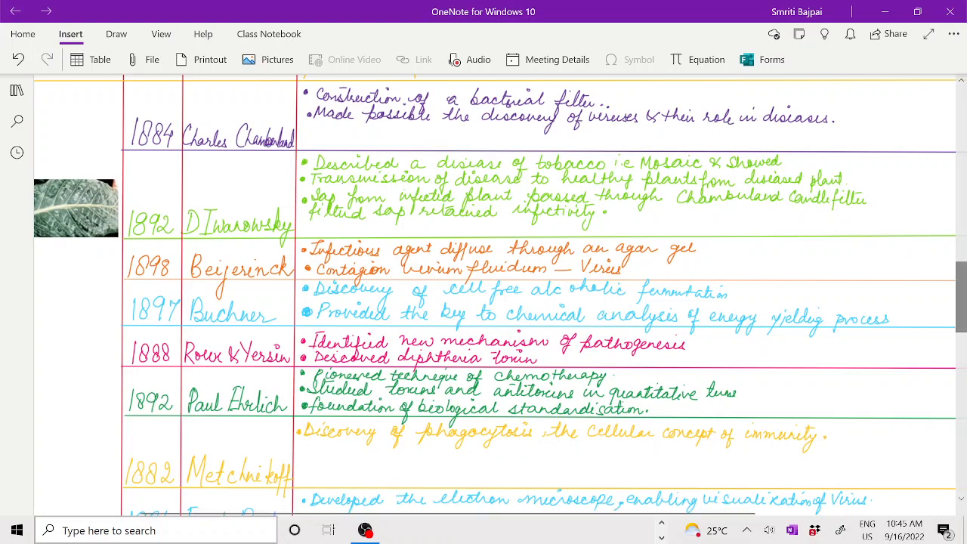
pyautogui.scroll(-3)
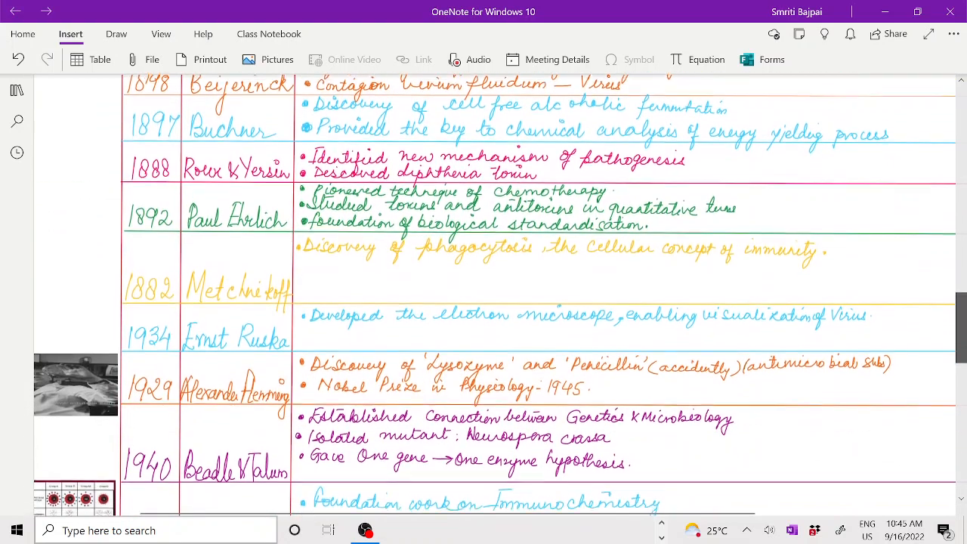
pyautogui.scroll(-3)
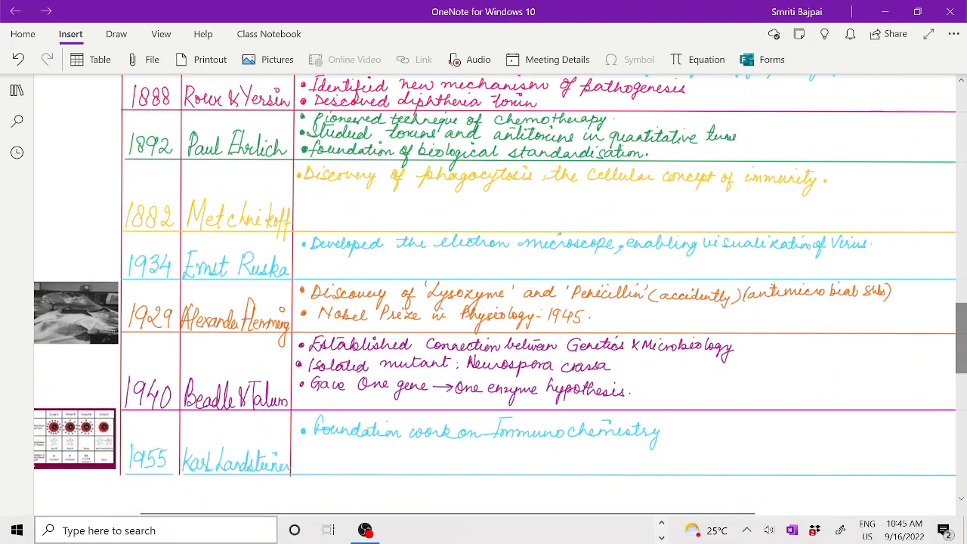